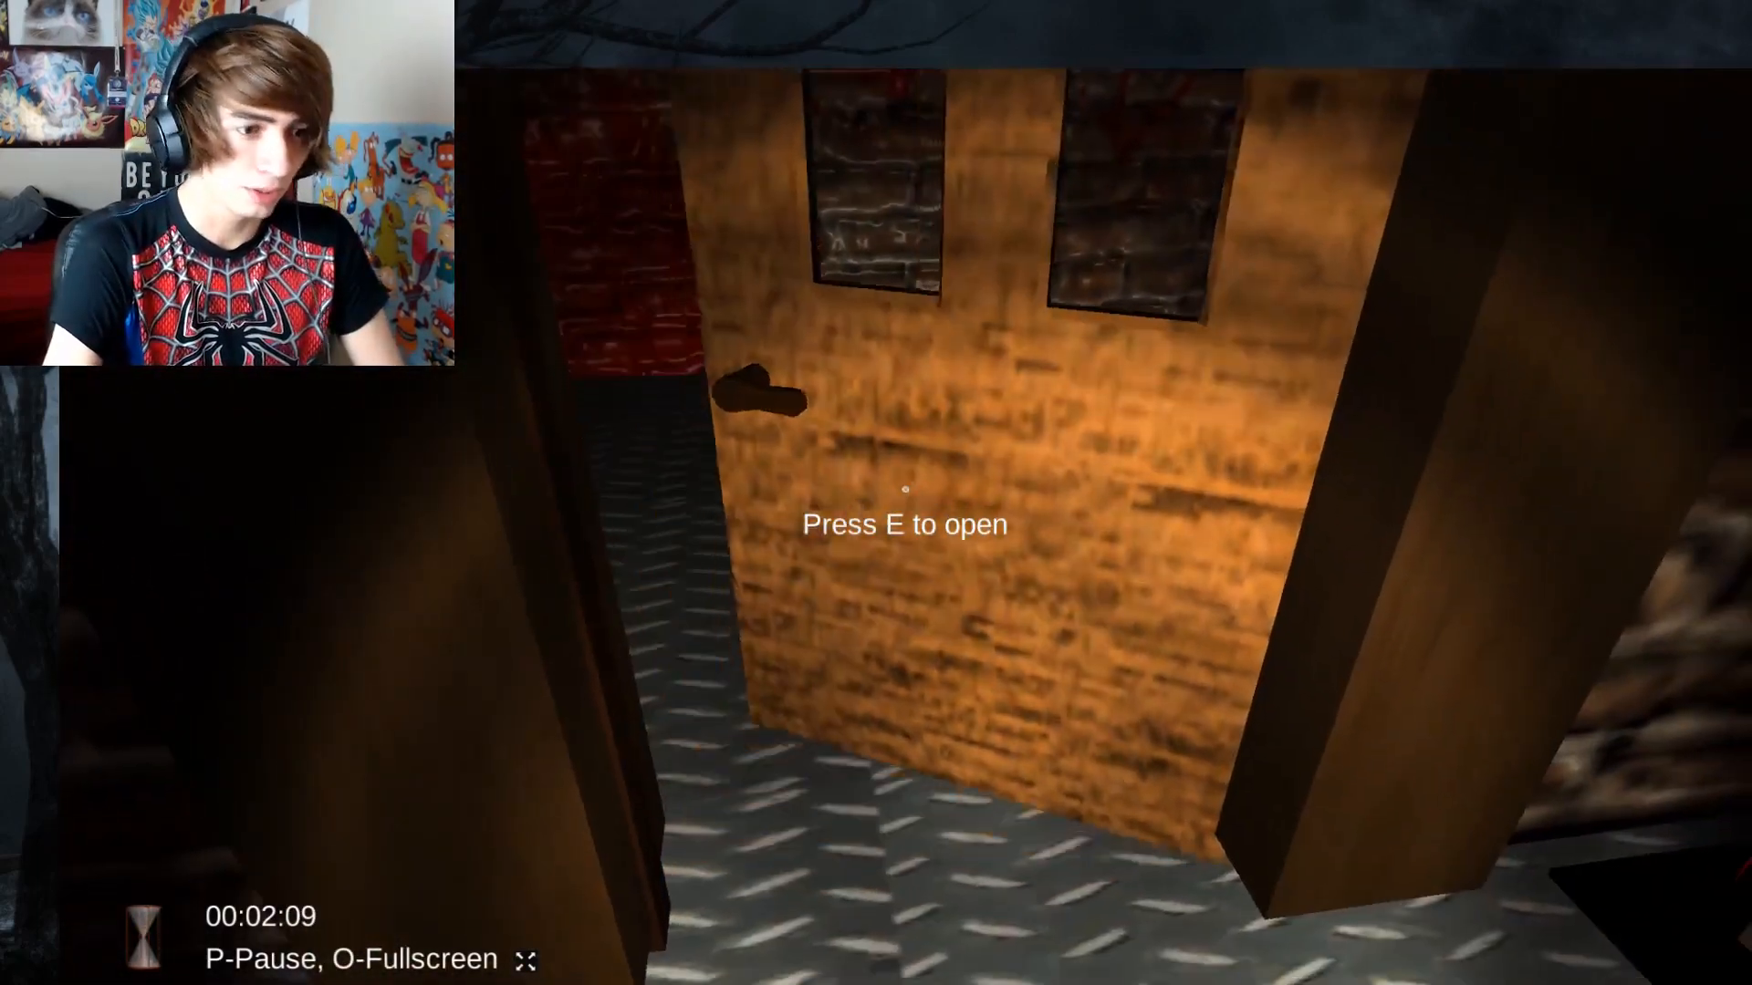
- Open the six doors along the dark locker-room corridors, including the windowed door
key(e)
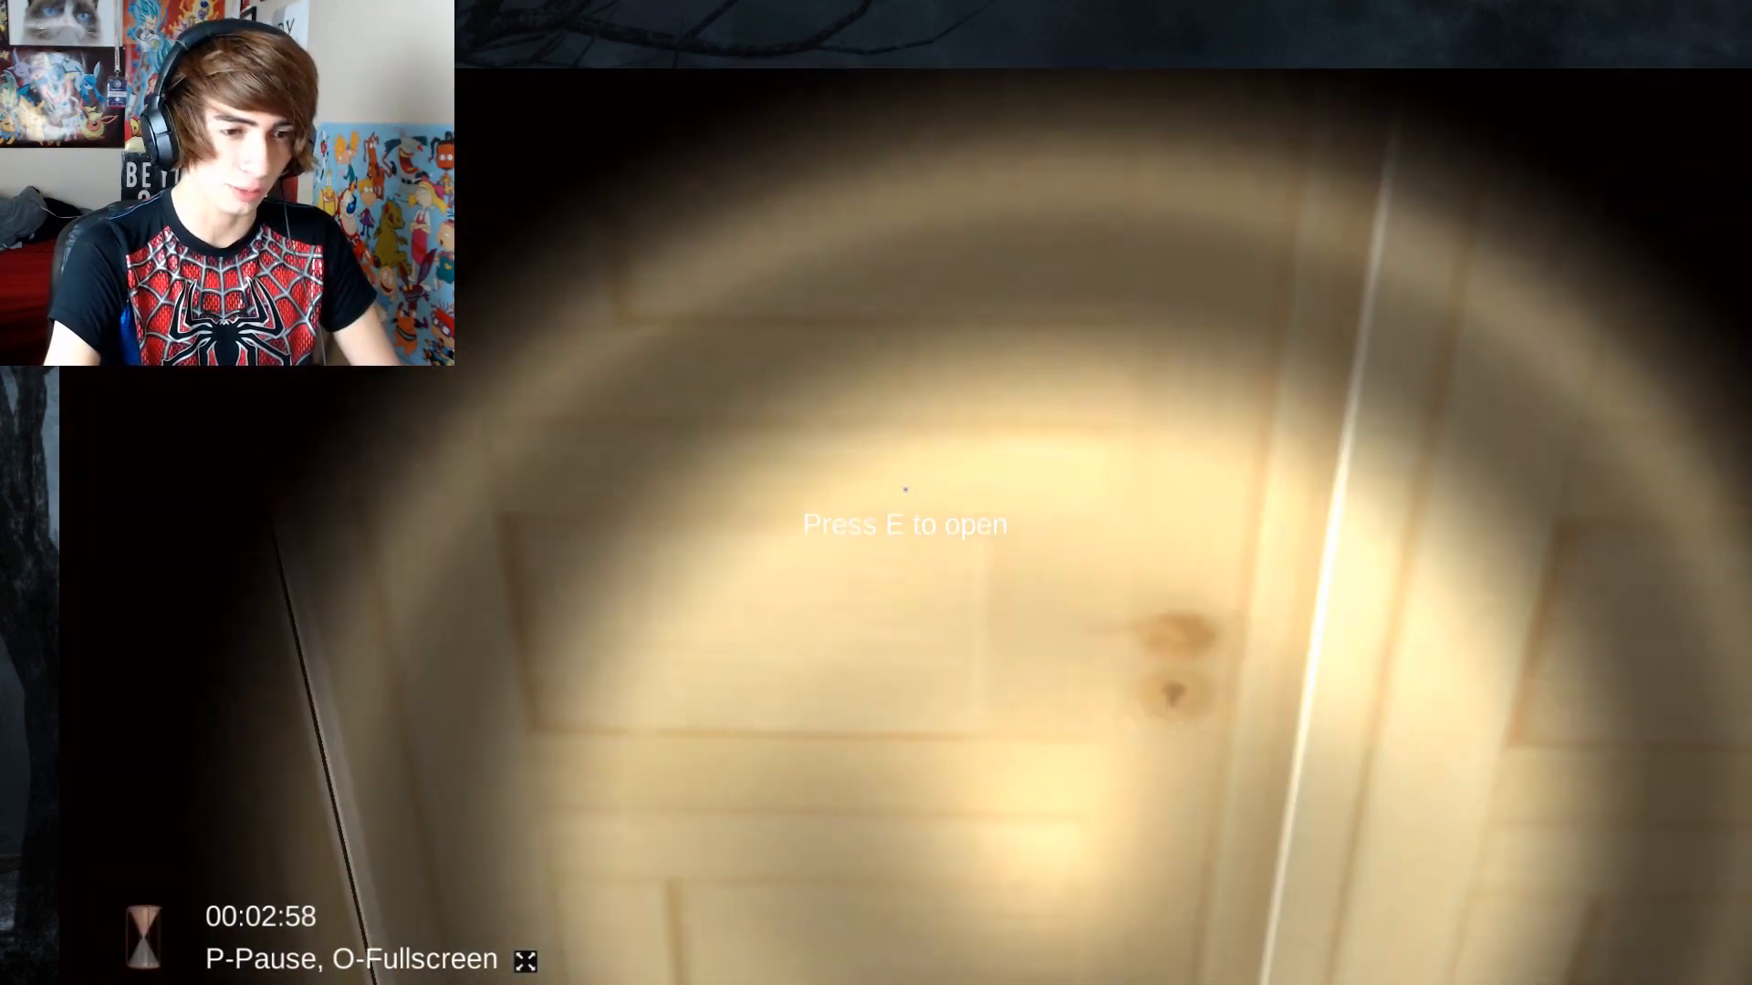
key(e)
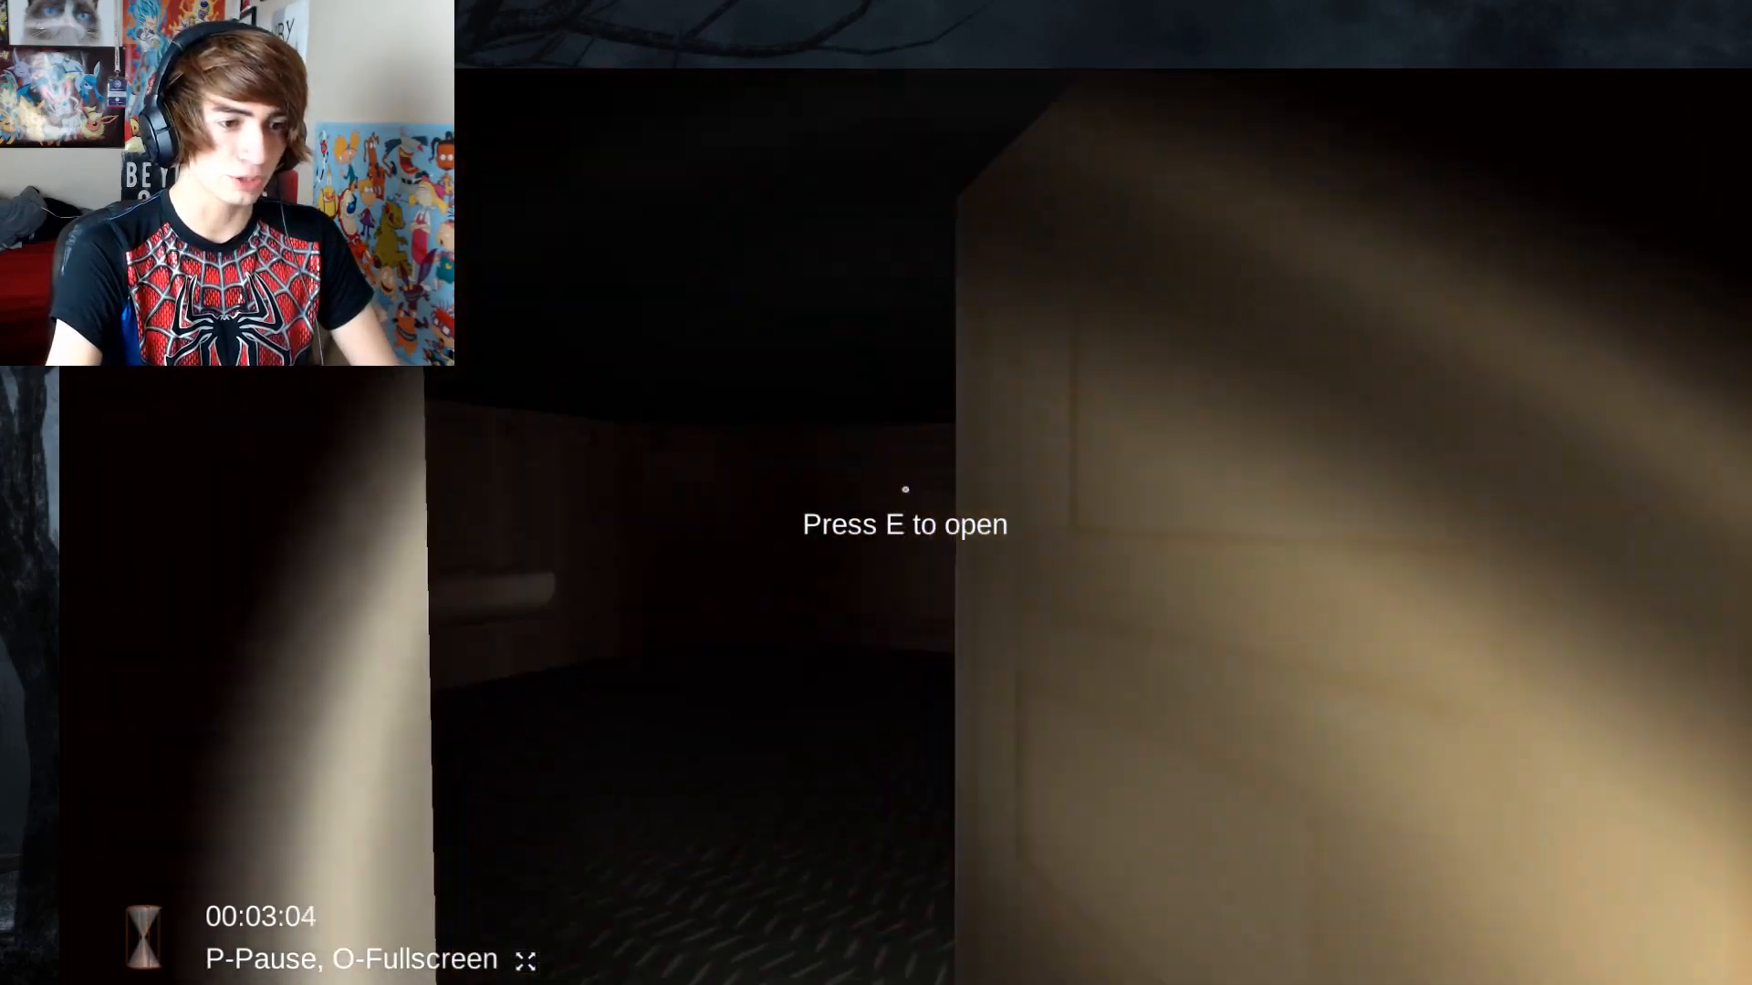
key(e)
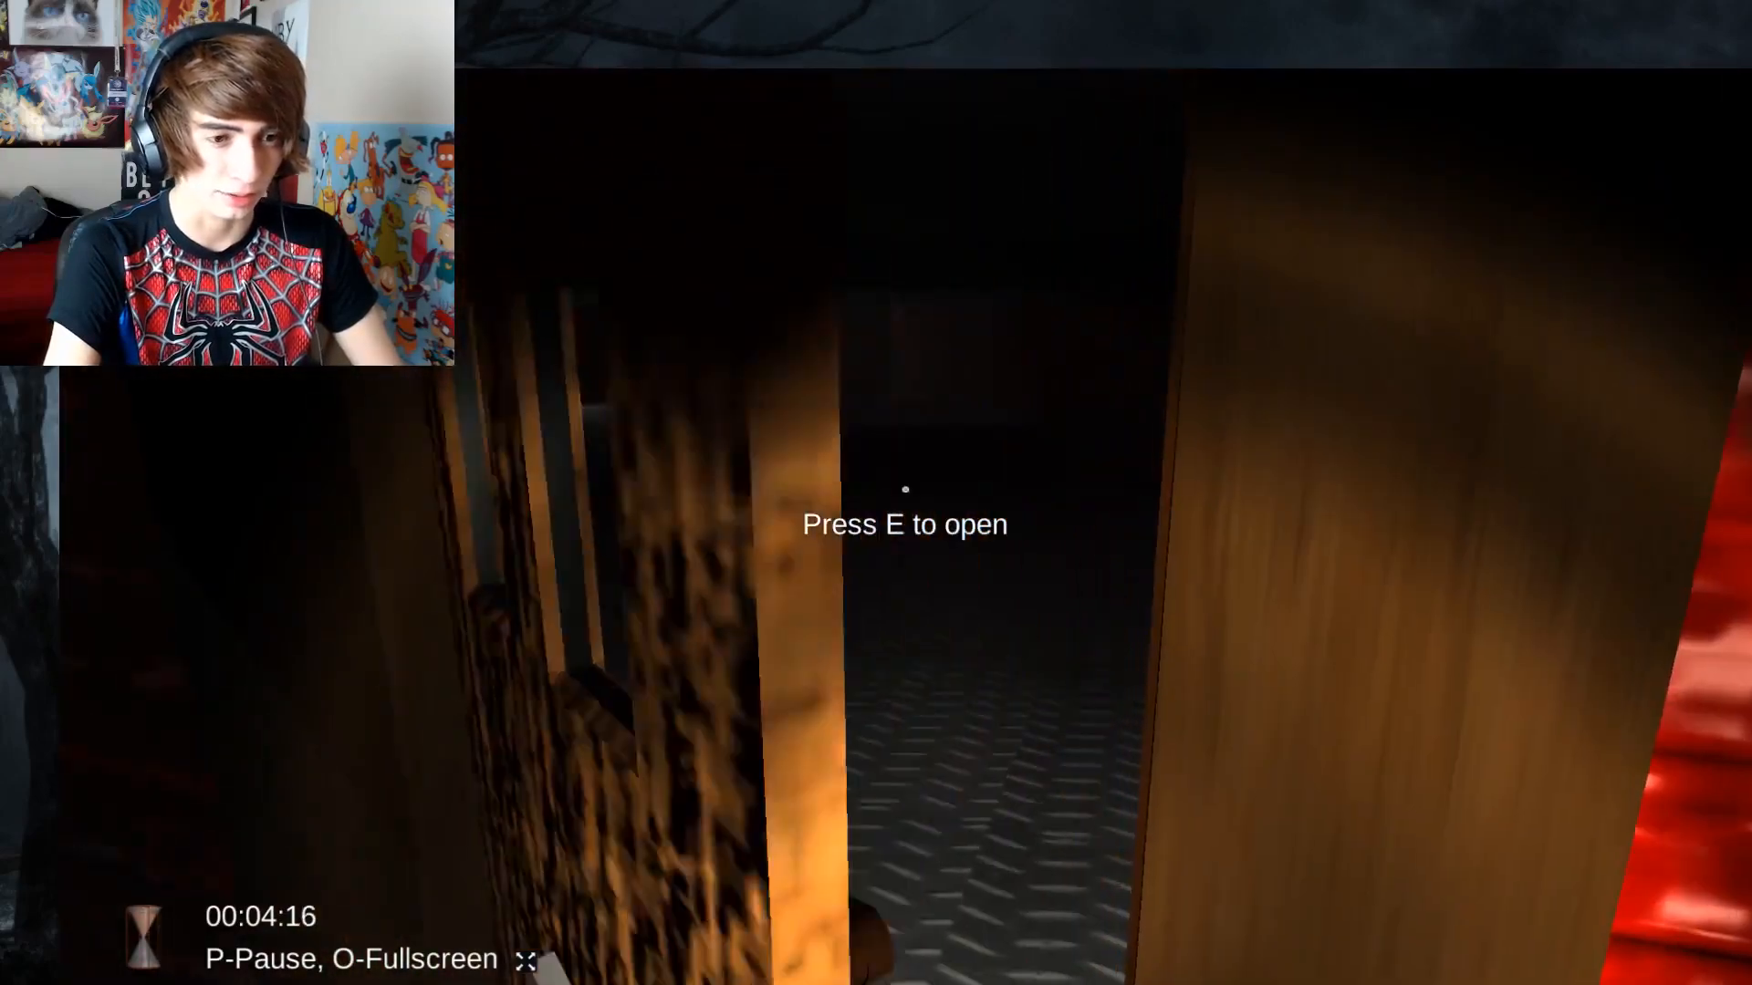
key(e)
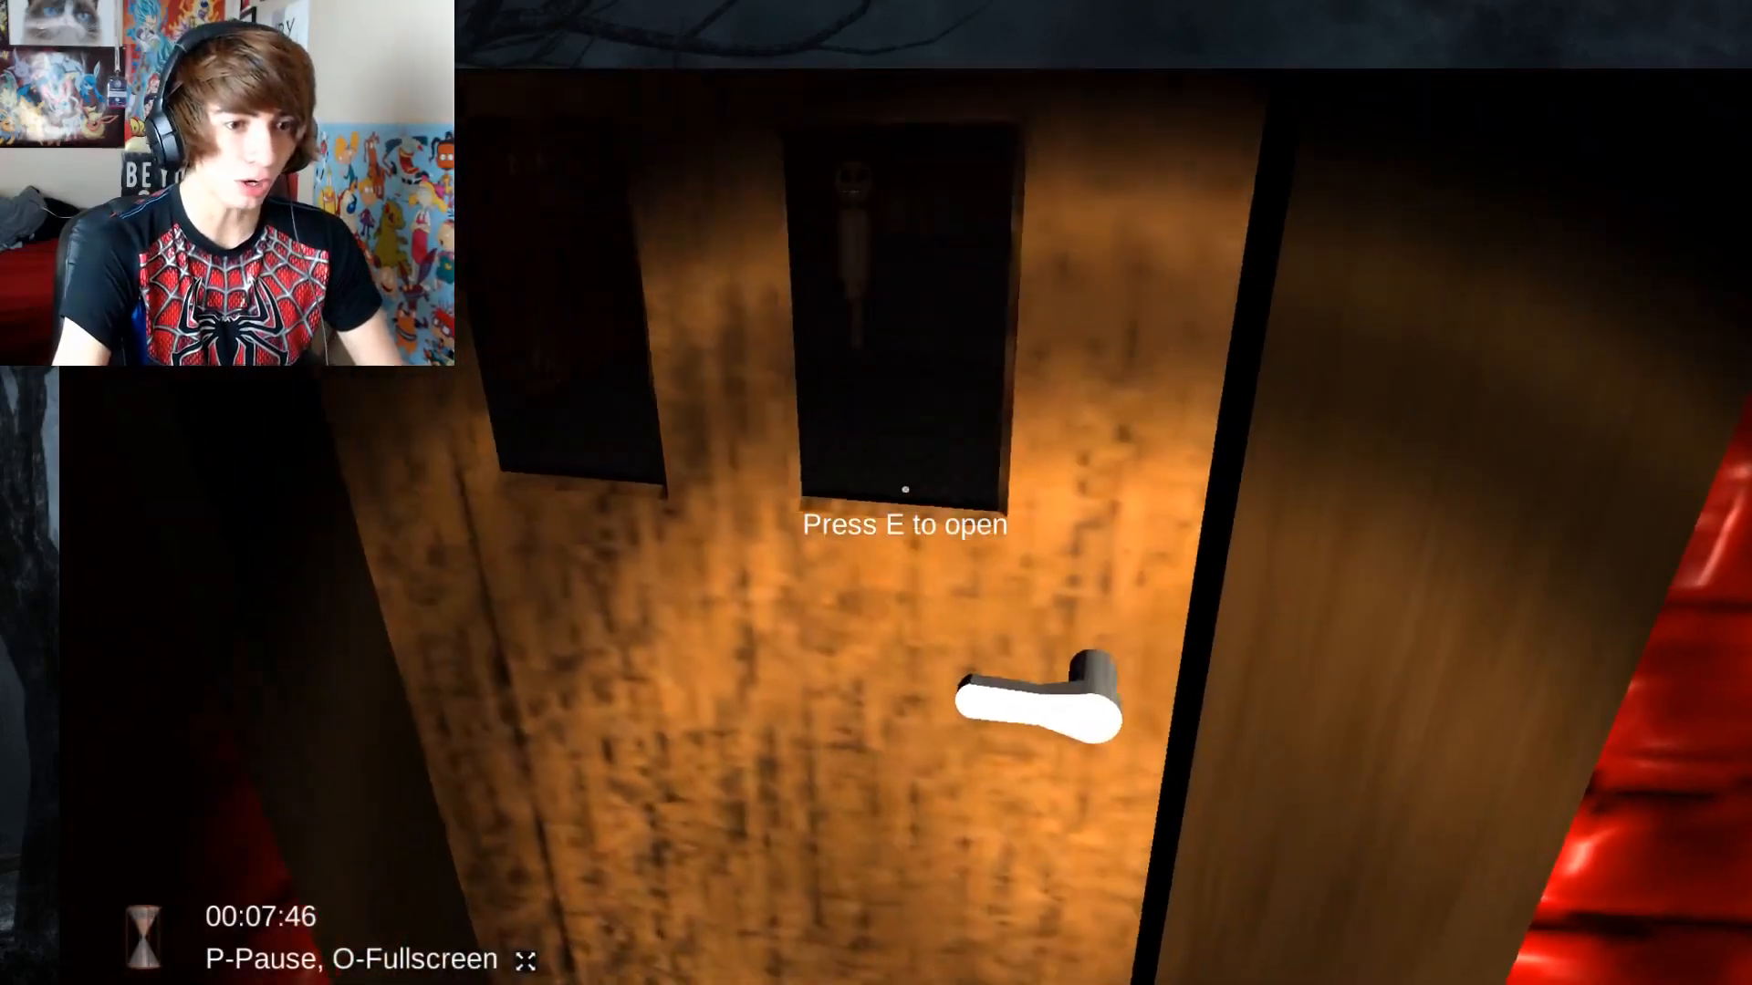
key(e)
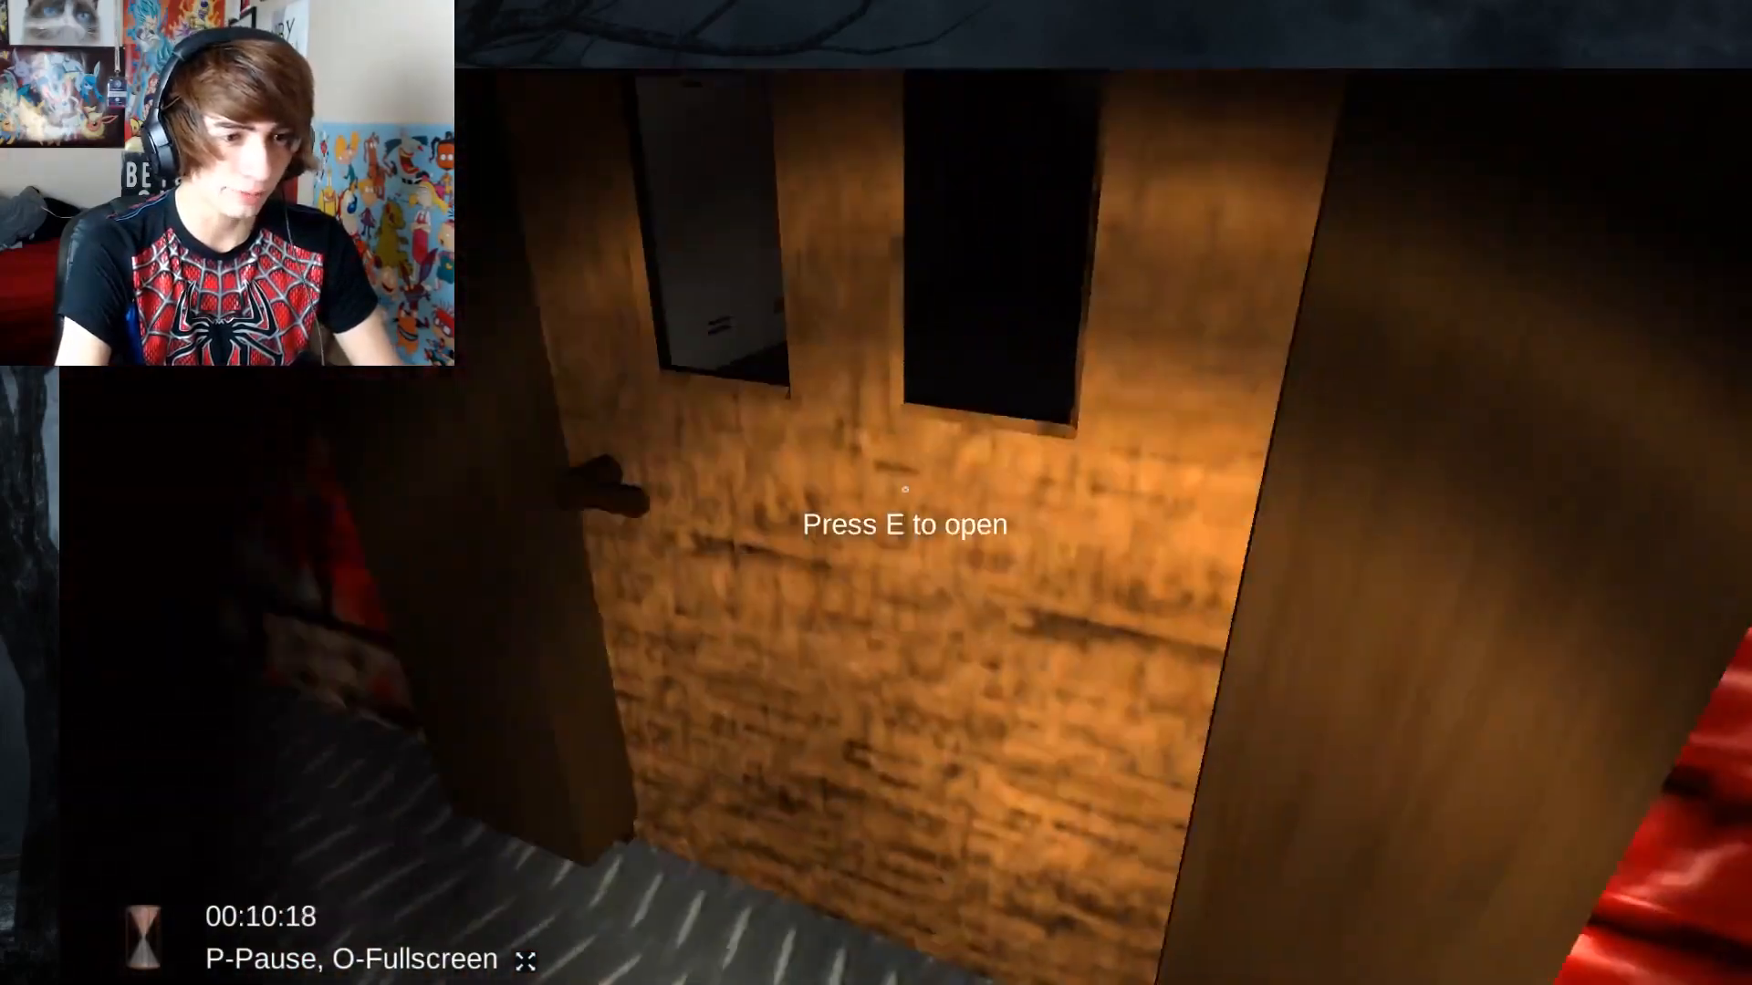
key(e)
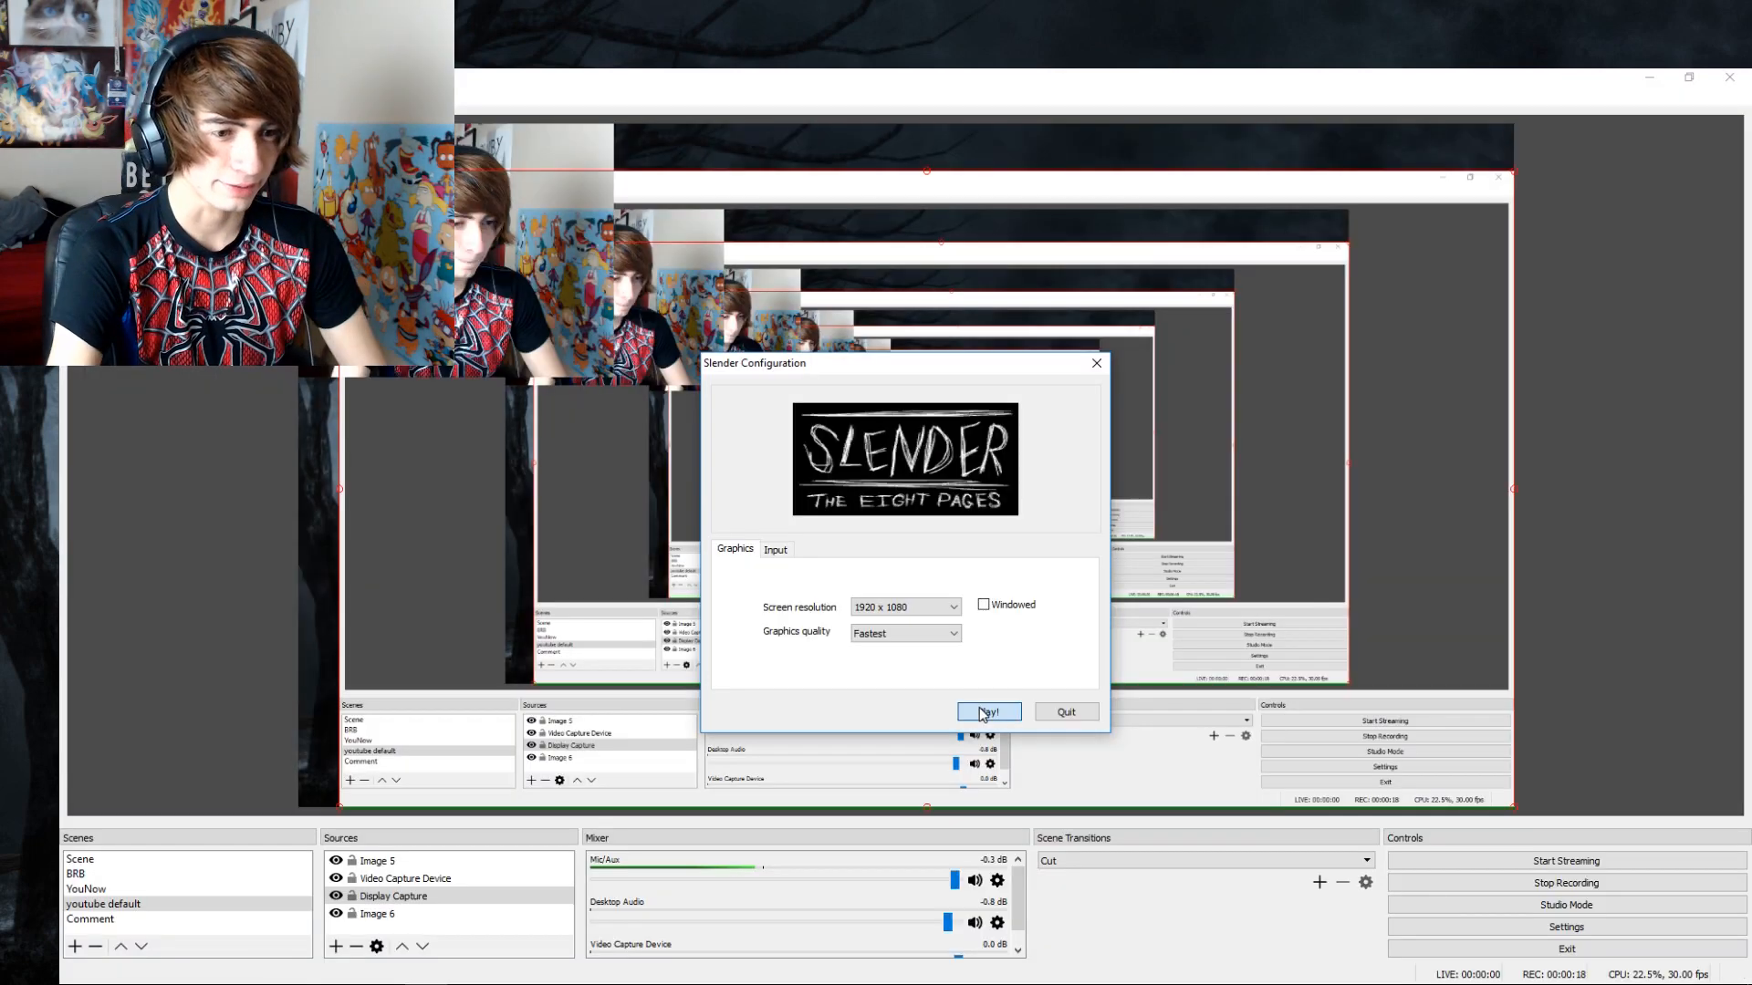
- Accept Slender's 1920x1080 fastest-quality settings and start a new game
click(987, 711)
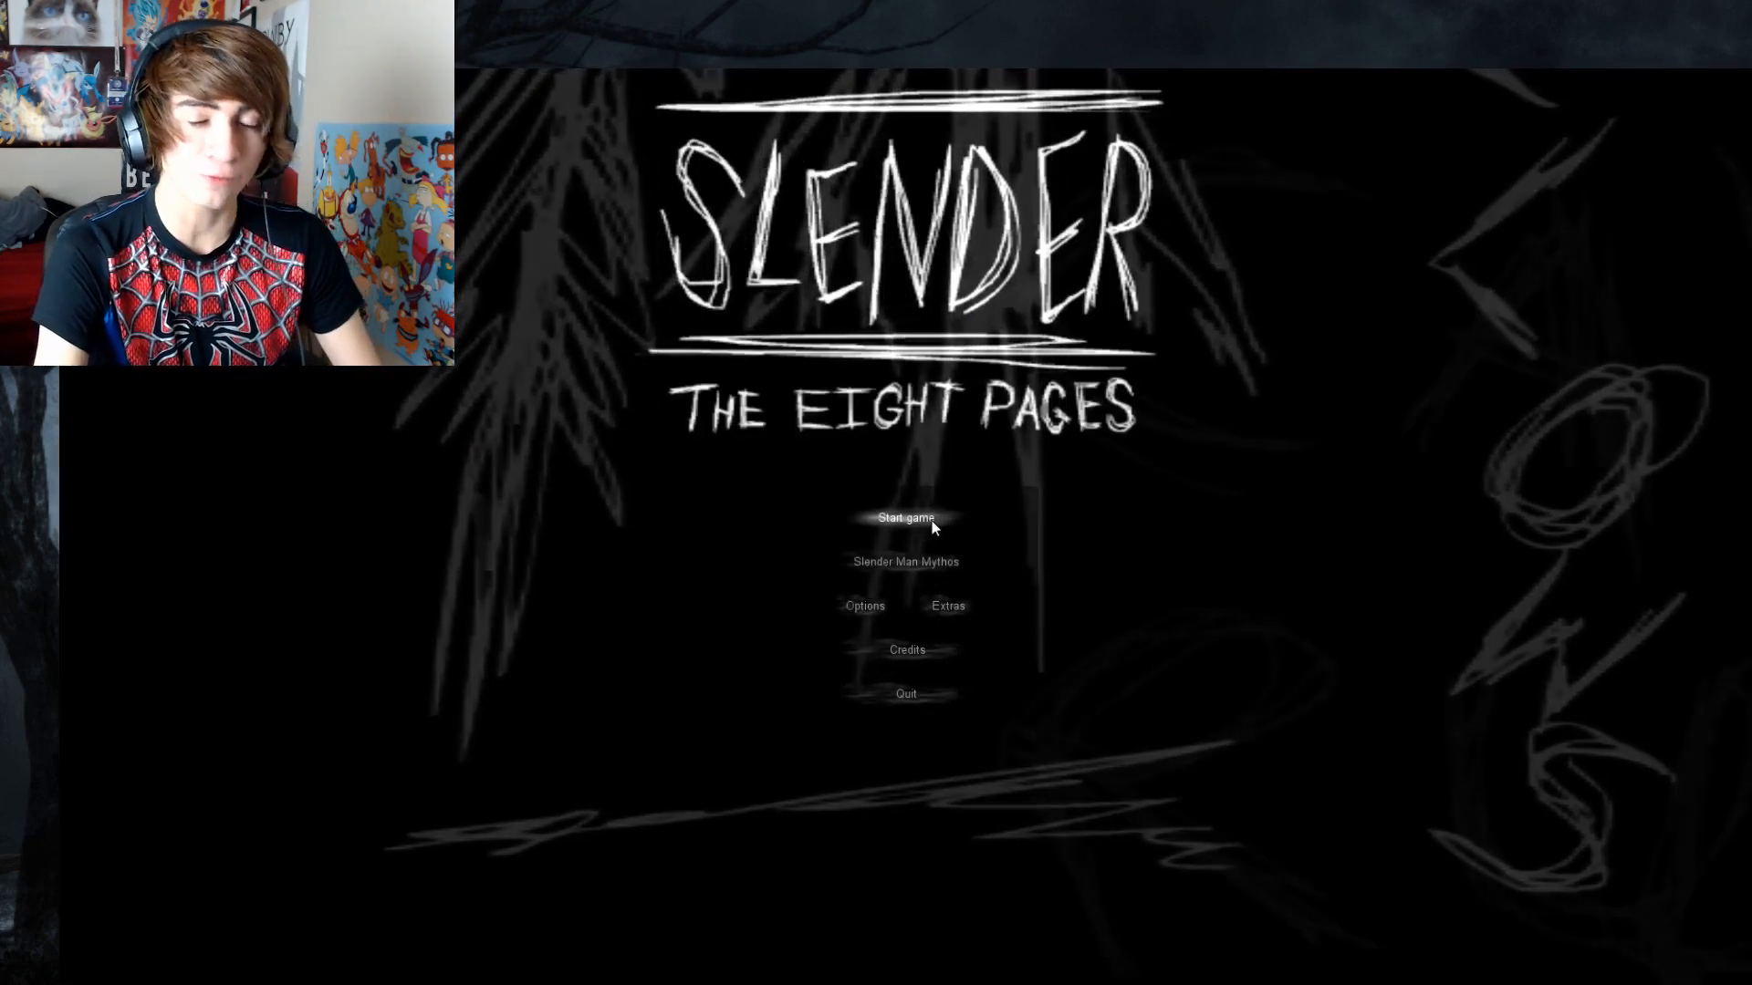
click(905, 517)
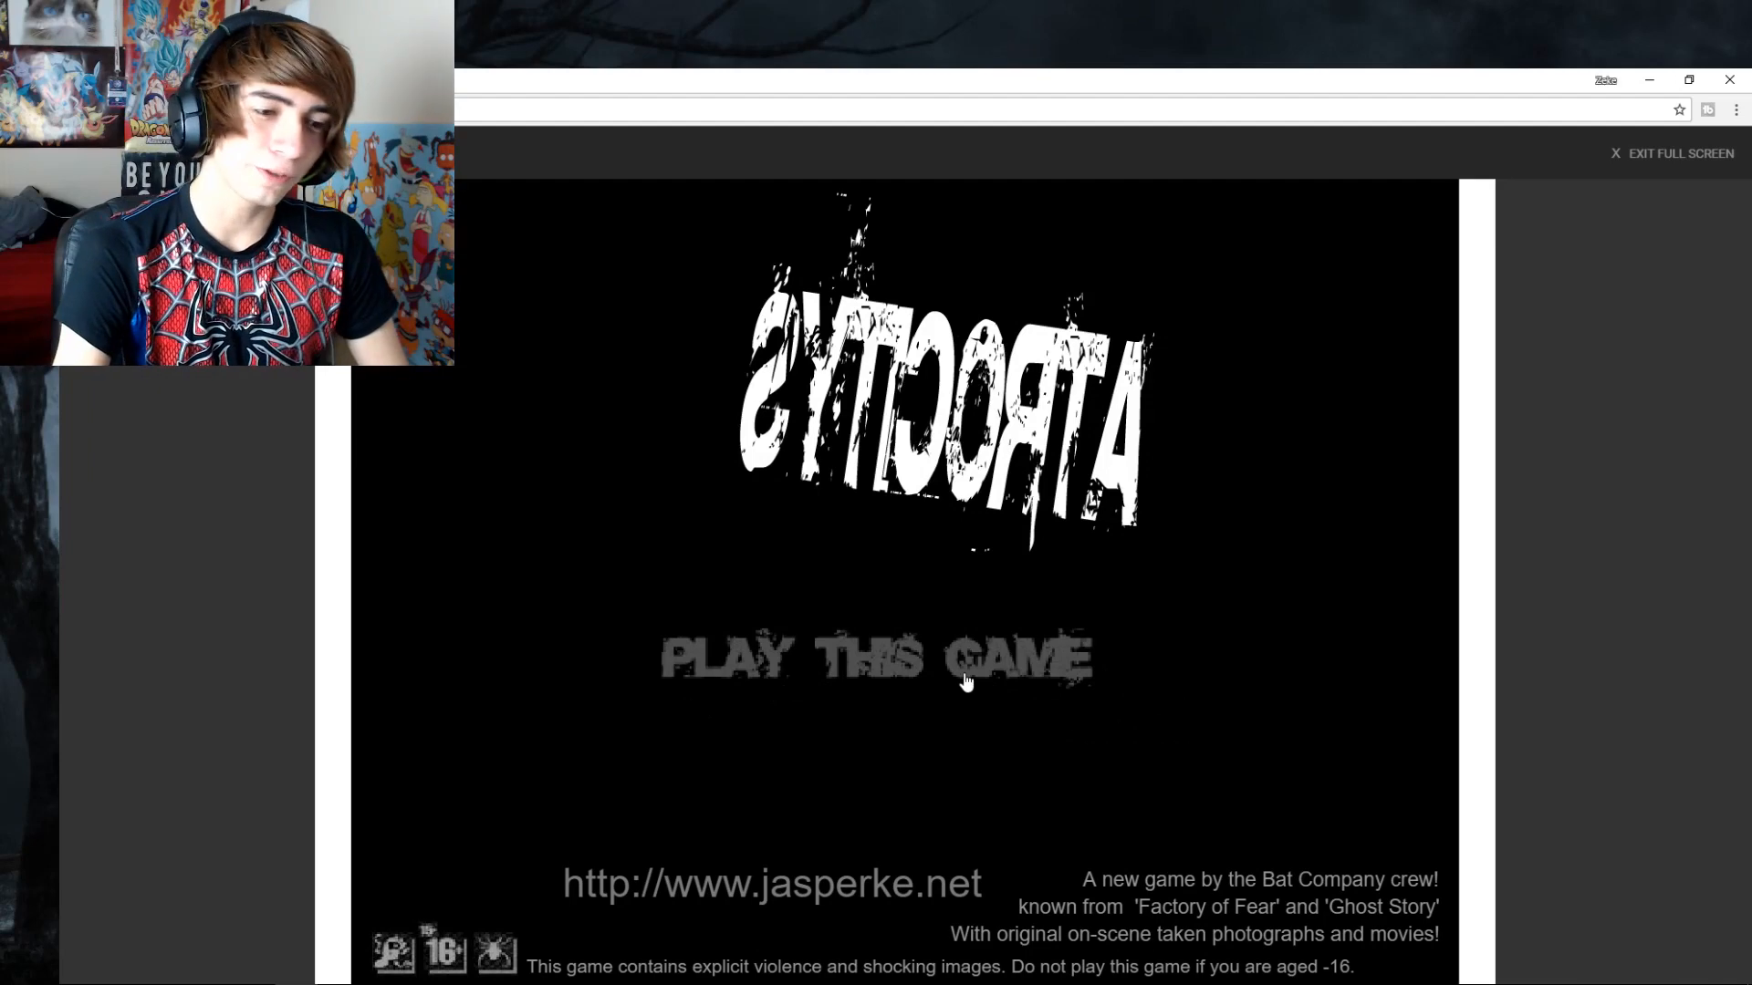
- Start Atrocity and skip Paul's introductory e-mail to reach the ruined brick room photo
click(874, 656)
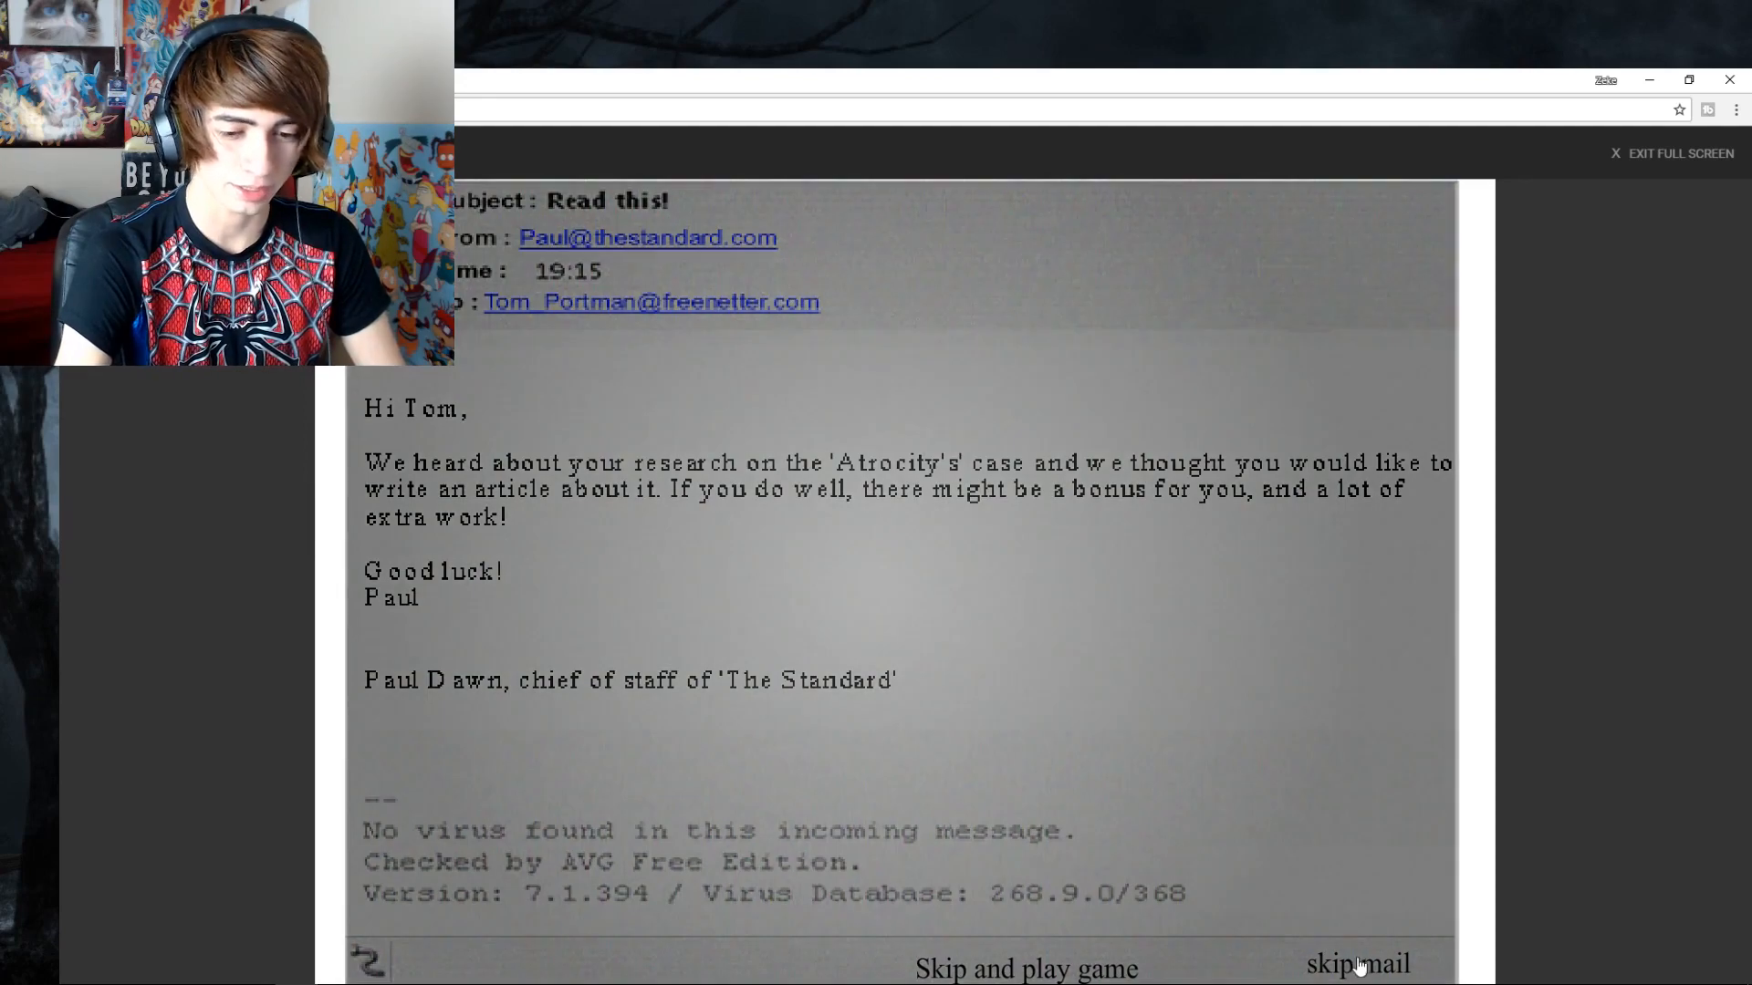
click(1357, 963)
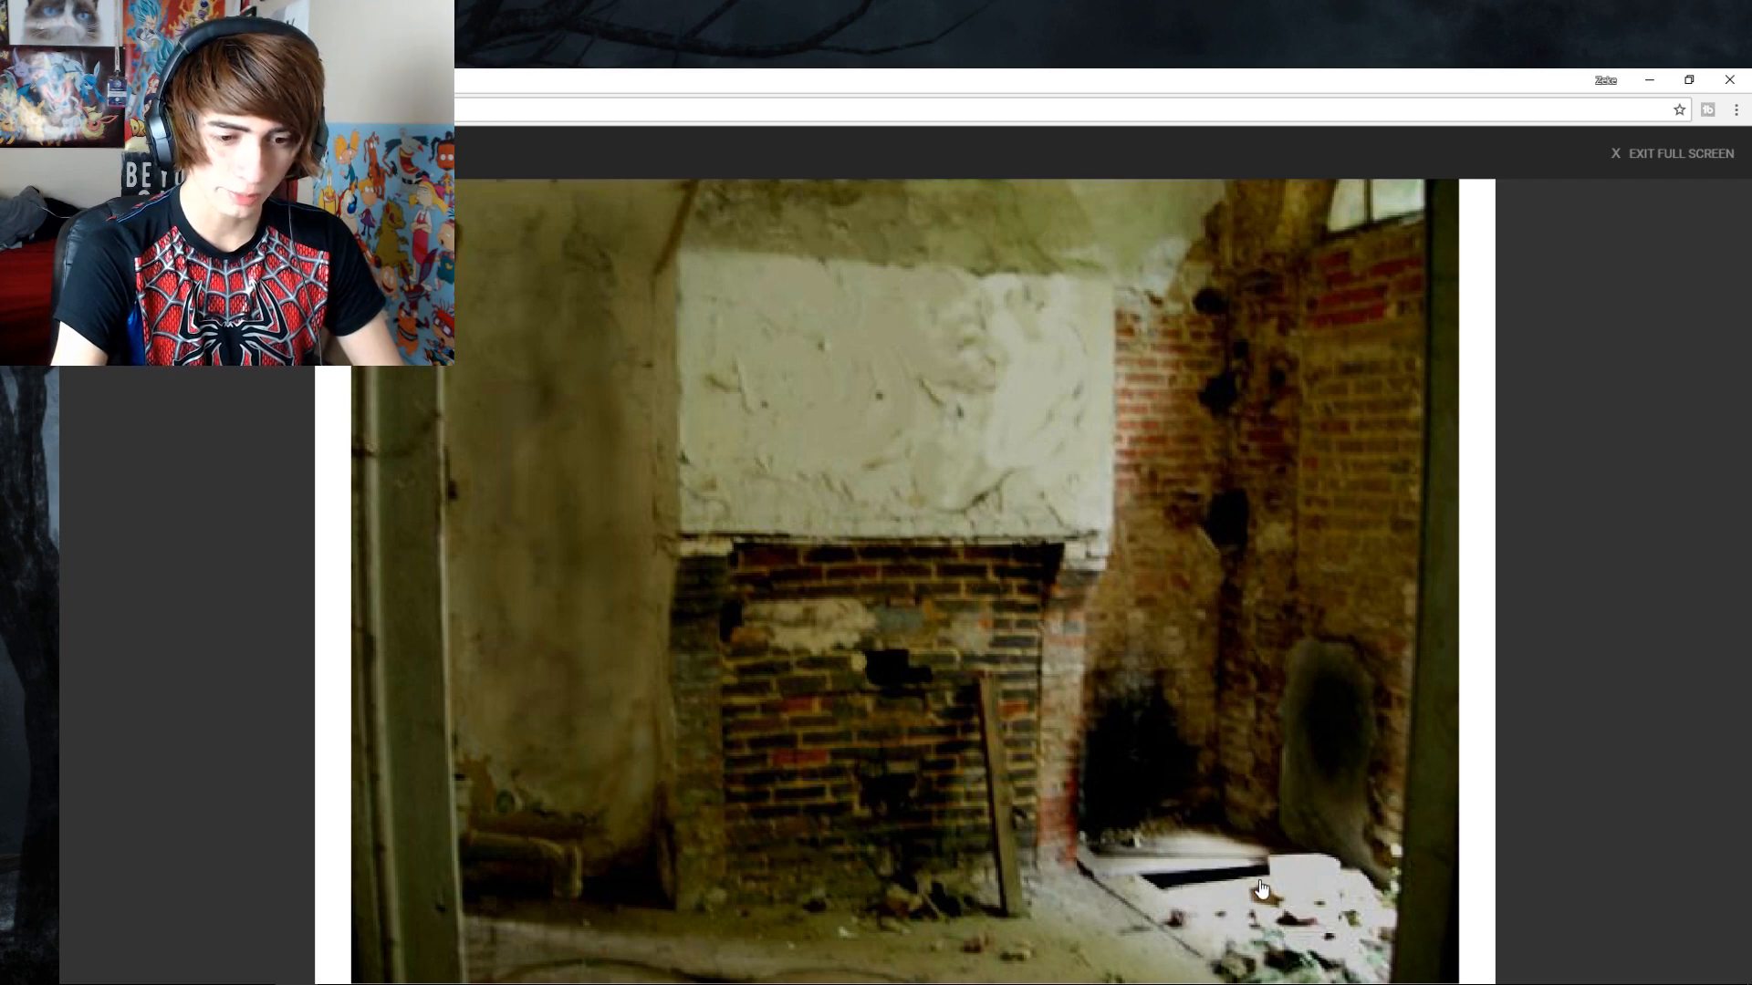
mouse_move(1214, 881)
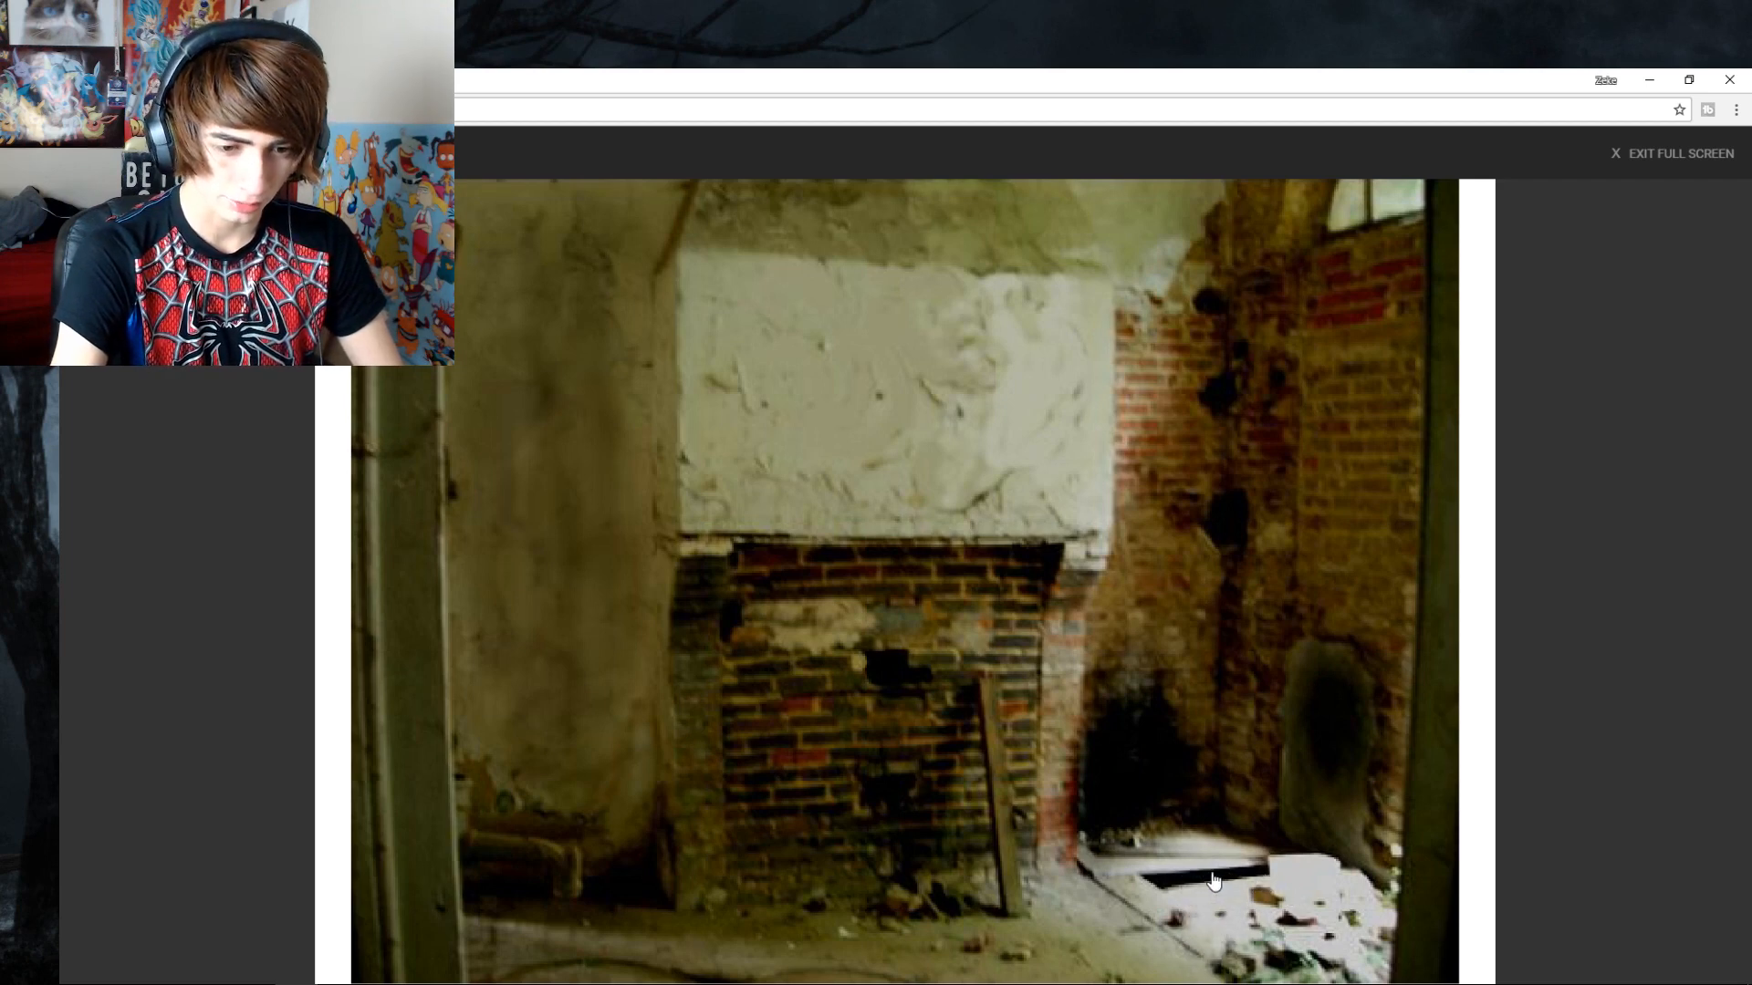